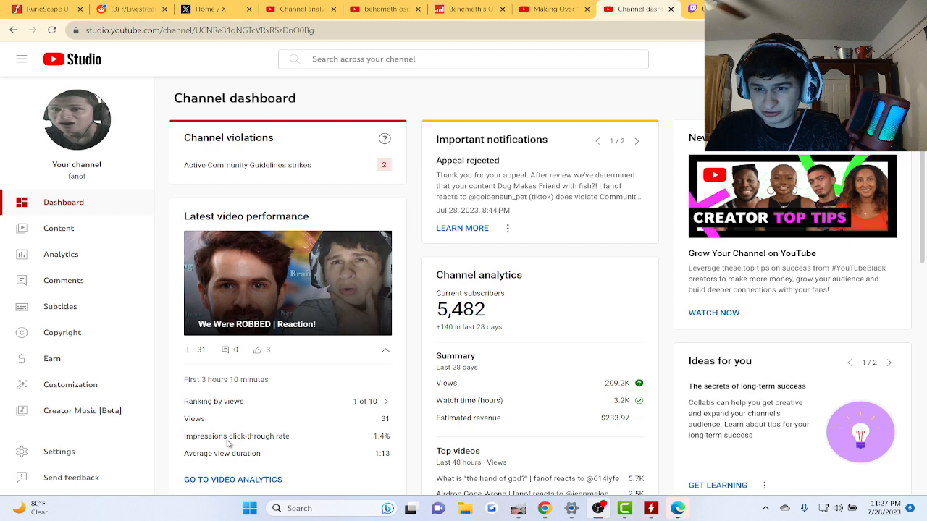
- Show the next important notification, then switch to the second channel's dashboard
click(635, 141)
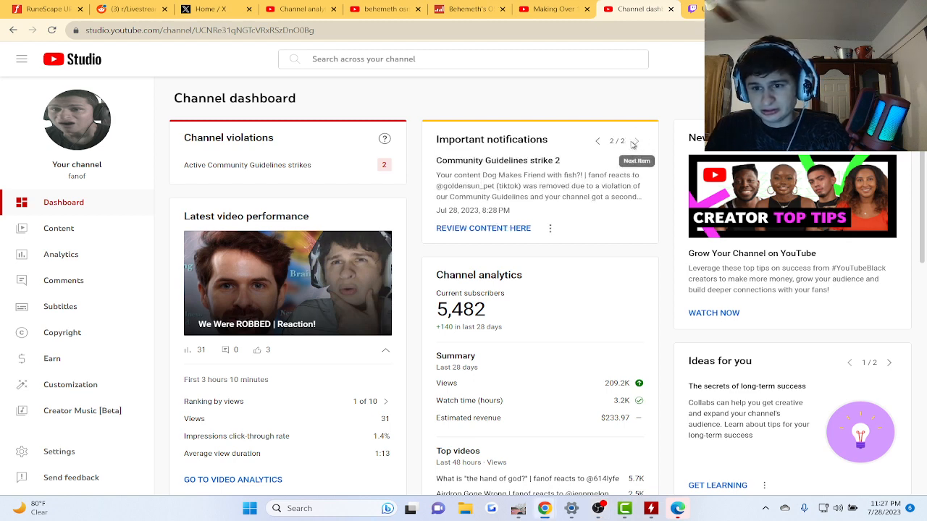
click(483, 228)
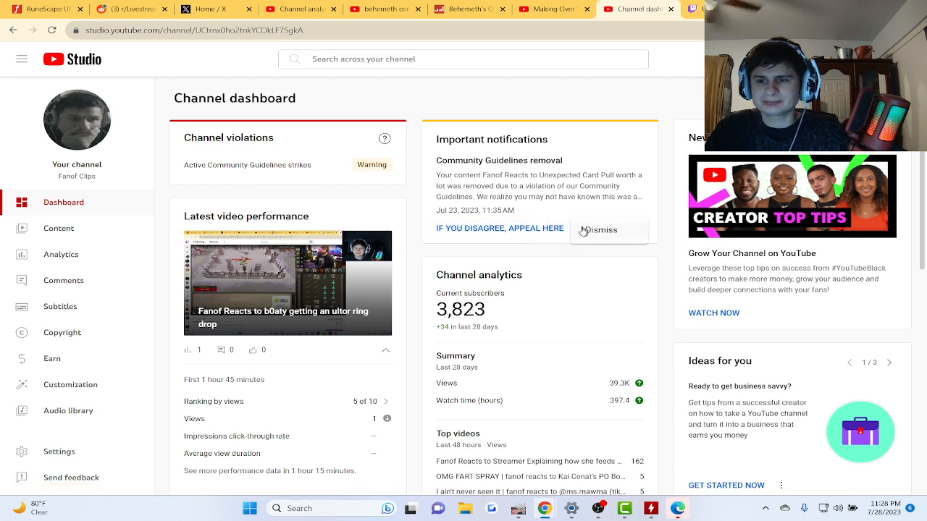
- Browse the Content video list down to the removed card-pull video and open its details
click(59, 228)
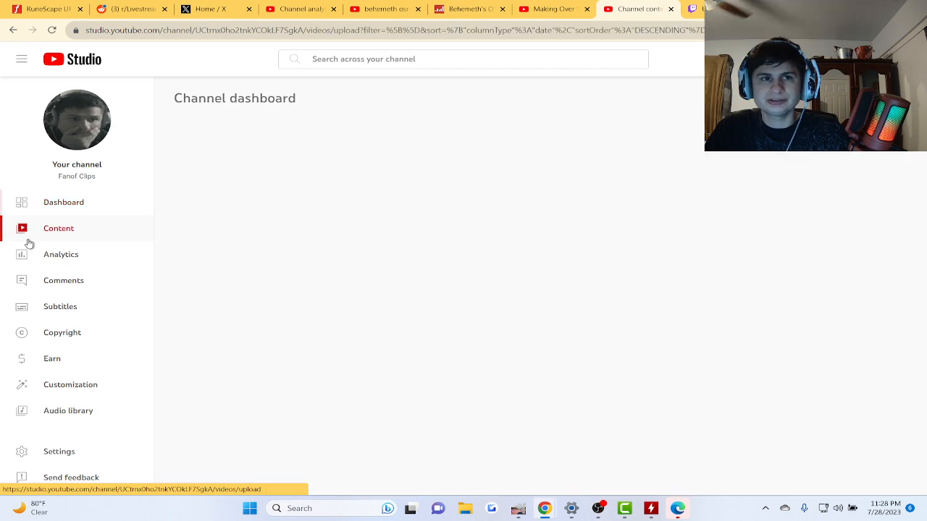
click(58, 229)
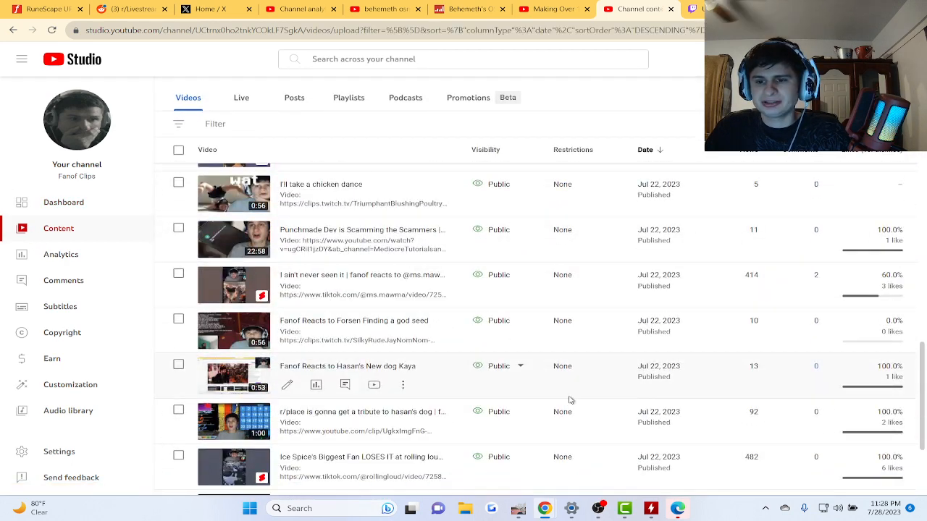
scroll(down, 3)
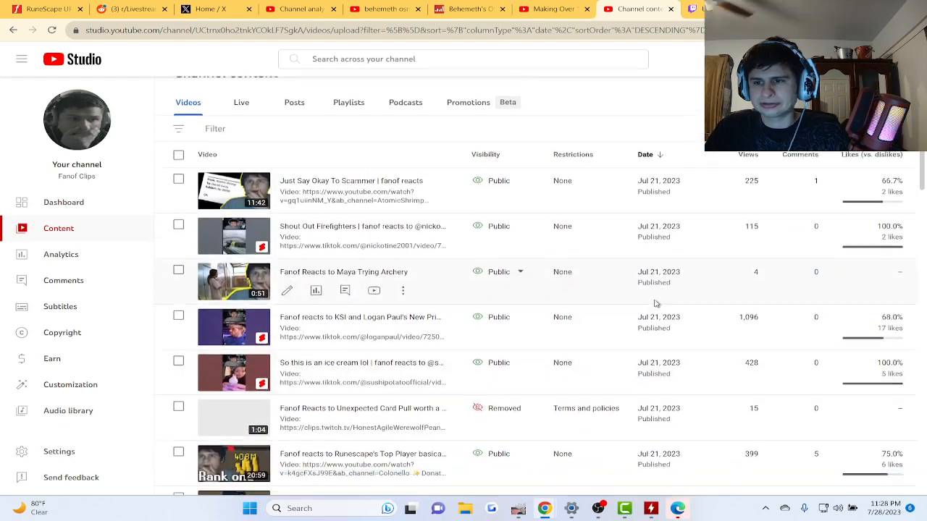
scroll(down, 3)
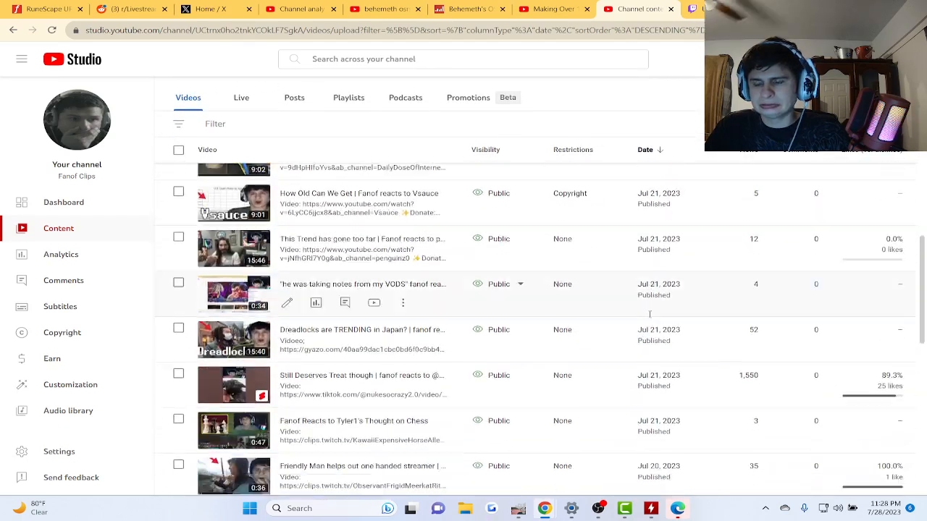
click(890, 436)
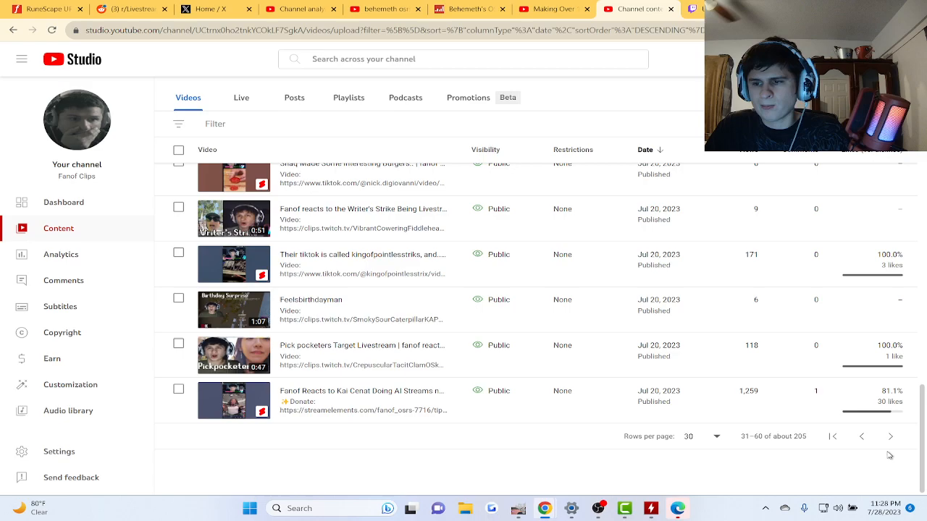
scroll(down, 3)
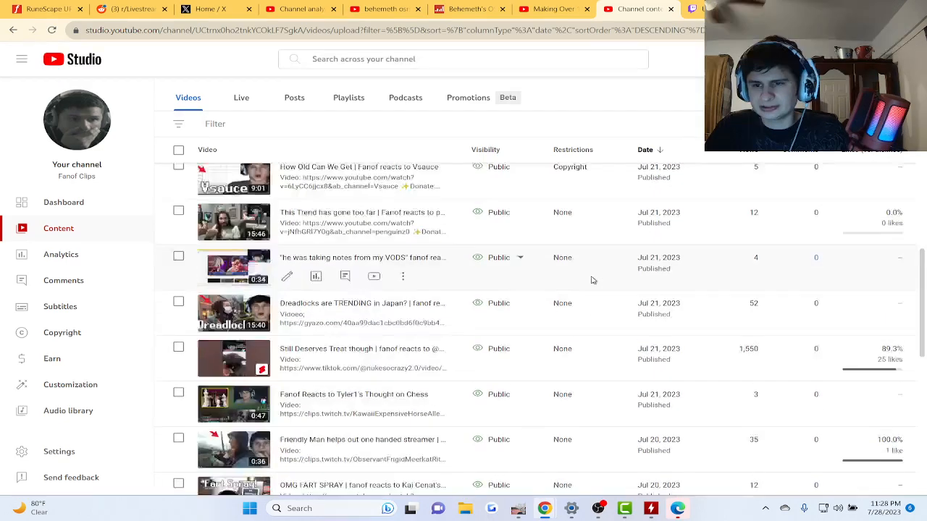
scroll(down, 3)
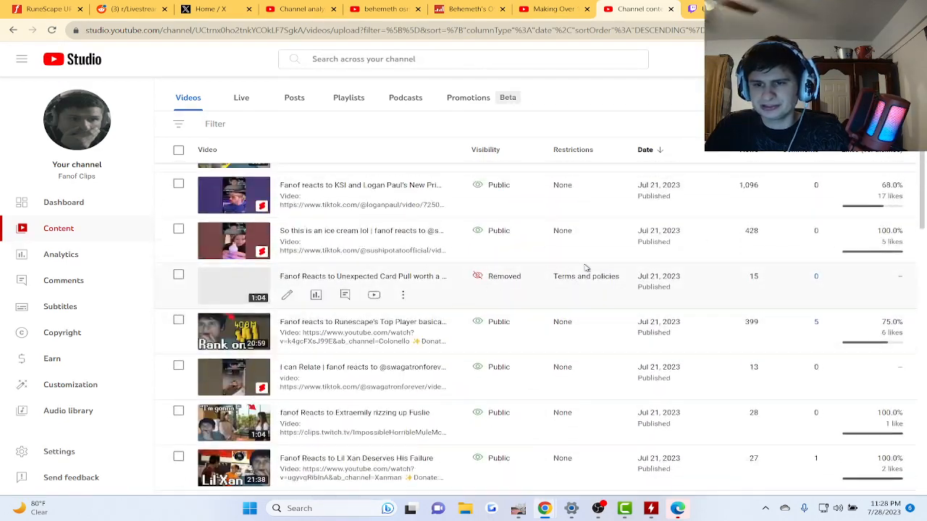
mouse_move(287, 295)
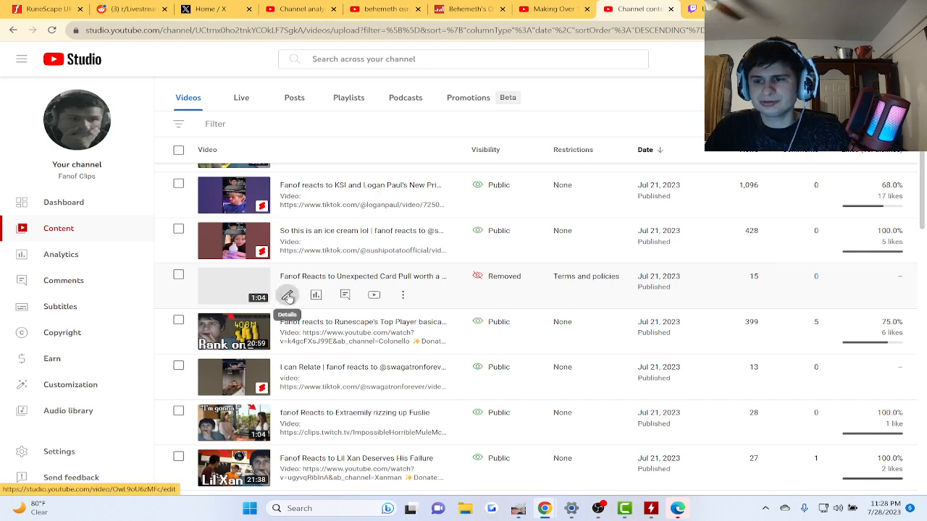
click(288, 295)
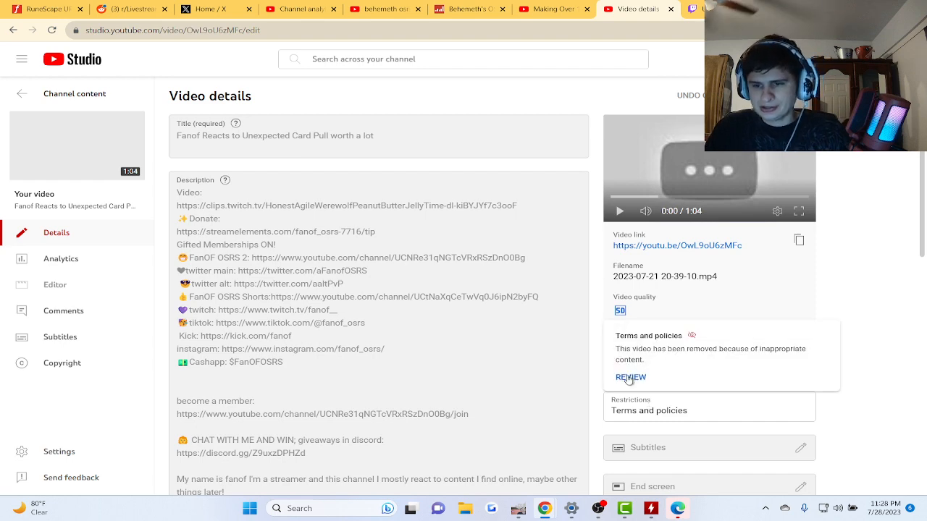
- Start reviewing the removed video's Terms and policies issue, then leave the review unfinished
click(631, 378)
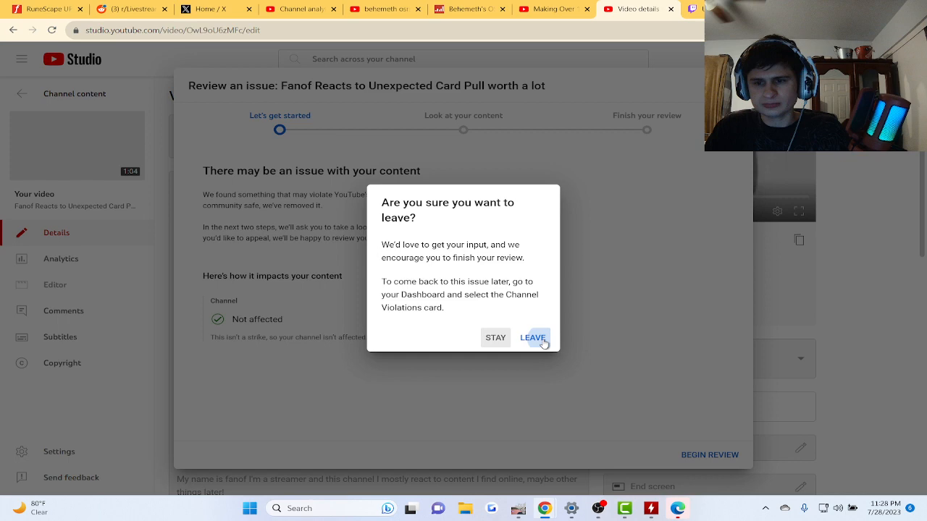
click(533, 337)
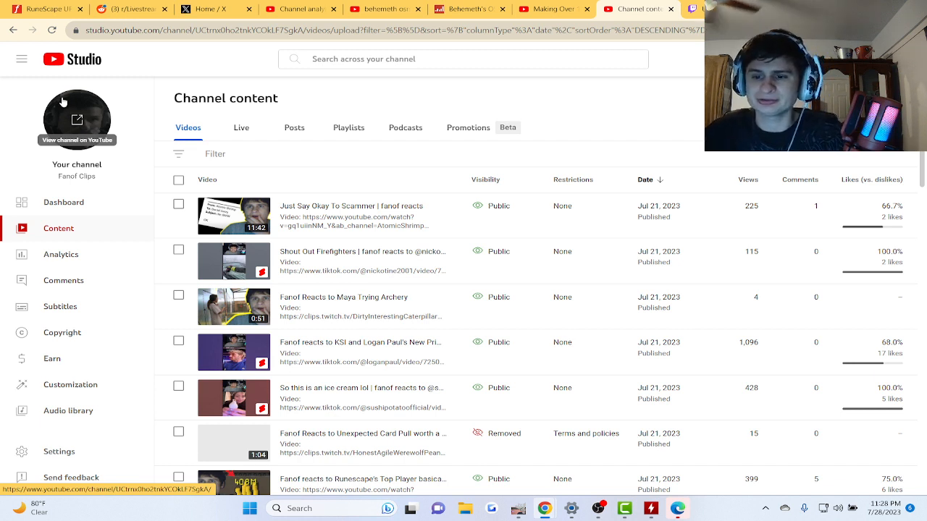
- View the channel's 28-day views and subscribers, then switch to the other channel account
click(61, 254)
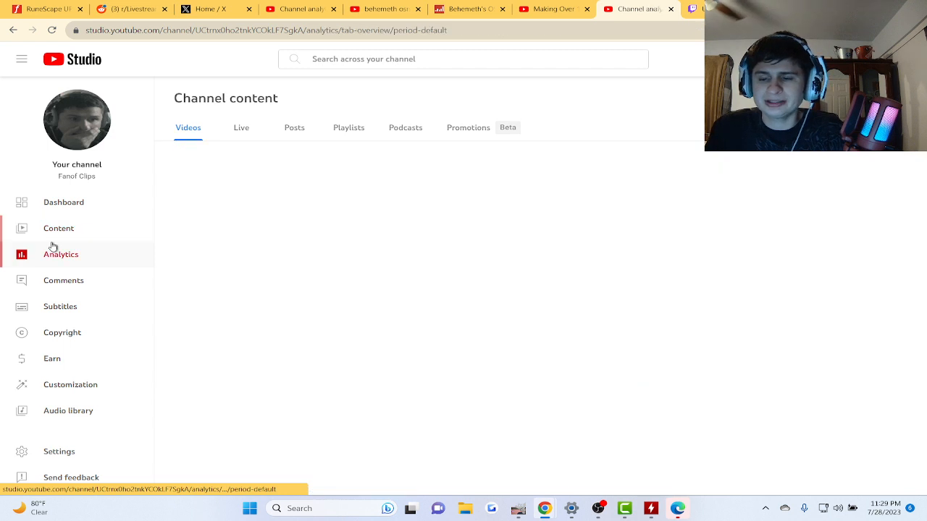
click(61, 254)
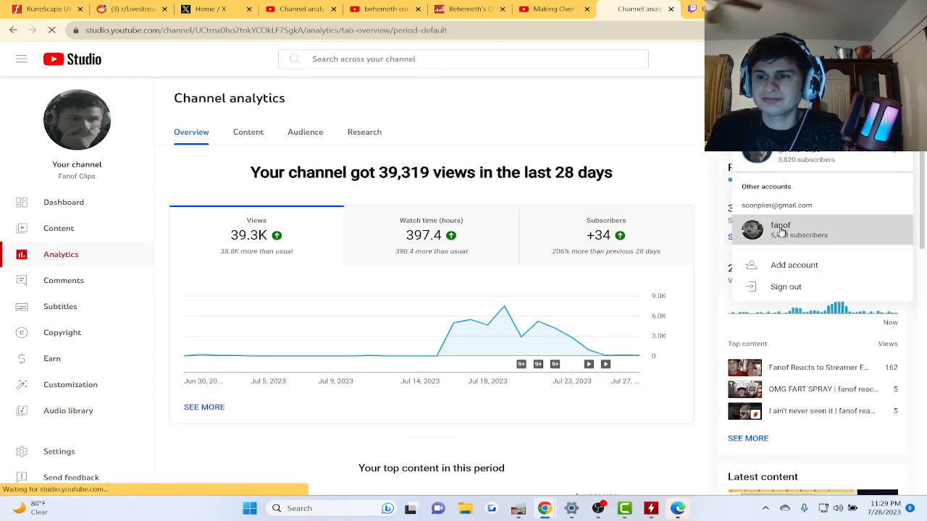
click(781, 229)
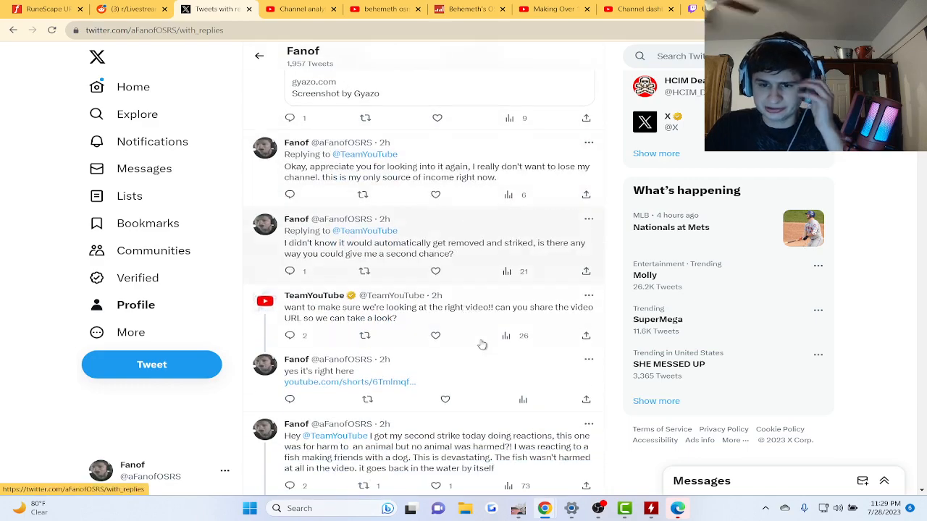
- Scroll the X profile's Replies tab toward the second-strike appeal tweets
scroll(down, 3)
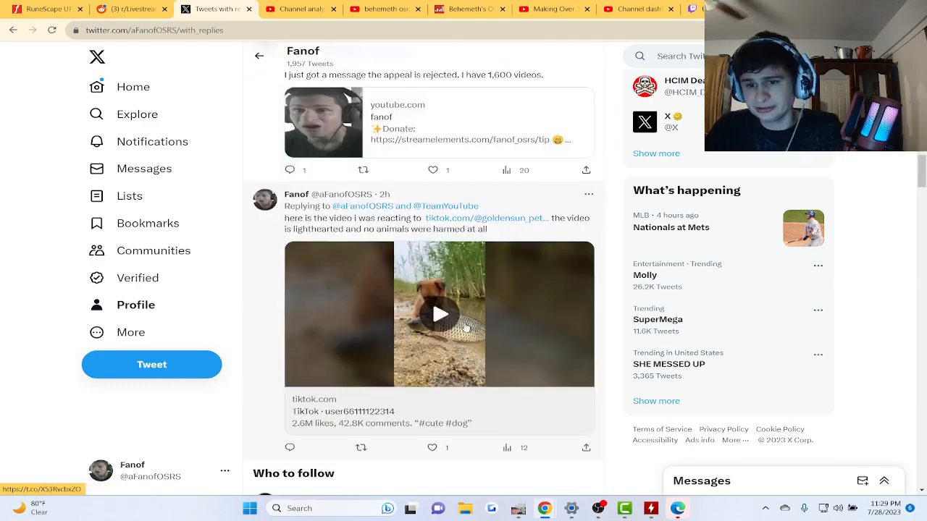
scroll(down, 3)
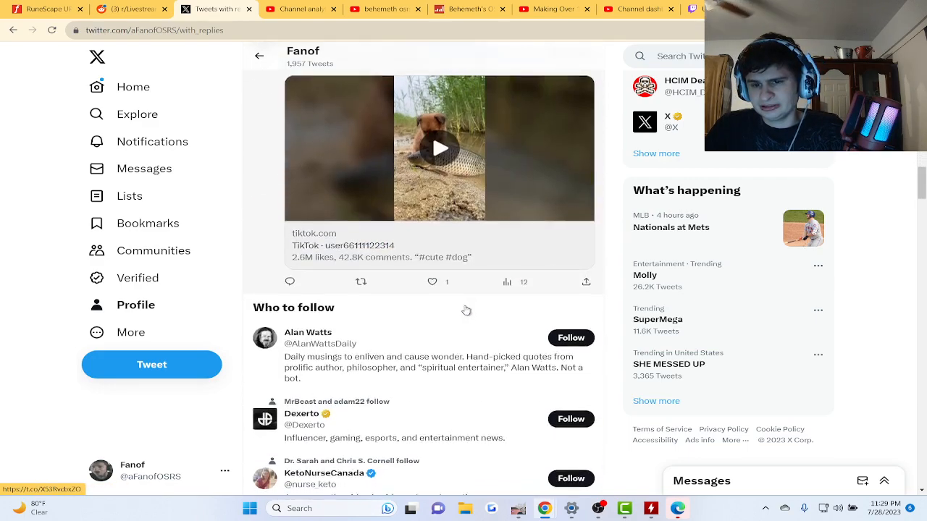
scroll(down, 3)
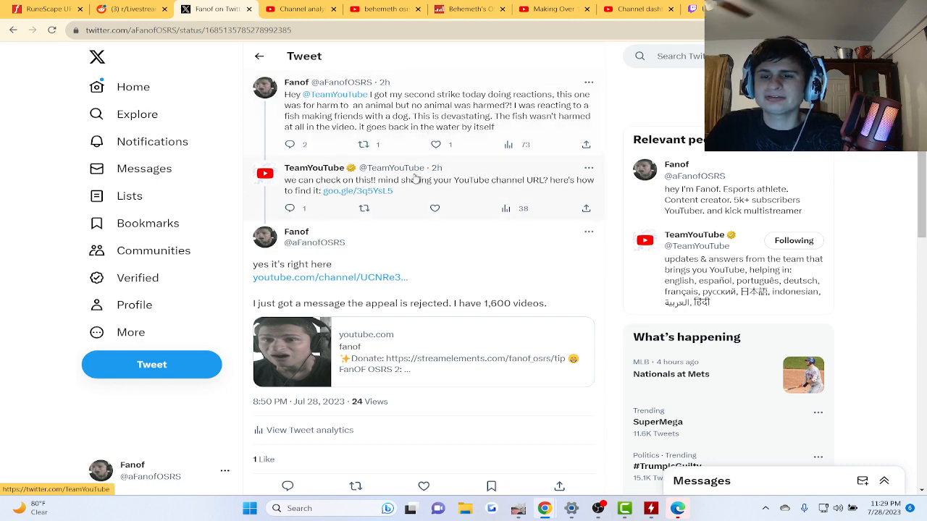
- Read down the TeamYouTube thread to the reply saying the strike is still being reviewed
scroll(down, 3)
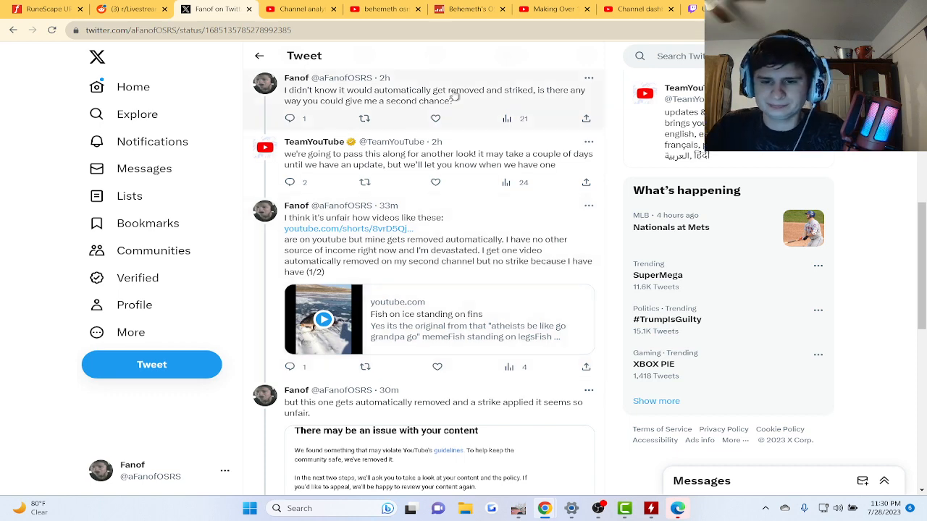
scroll(down, 3)
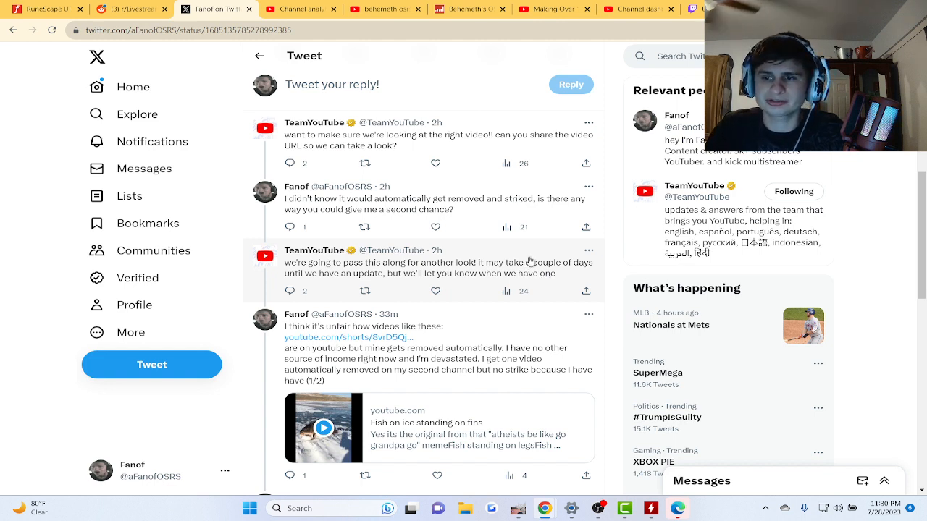
right_click(181, 30)
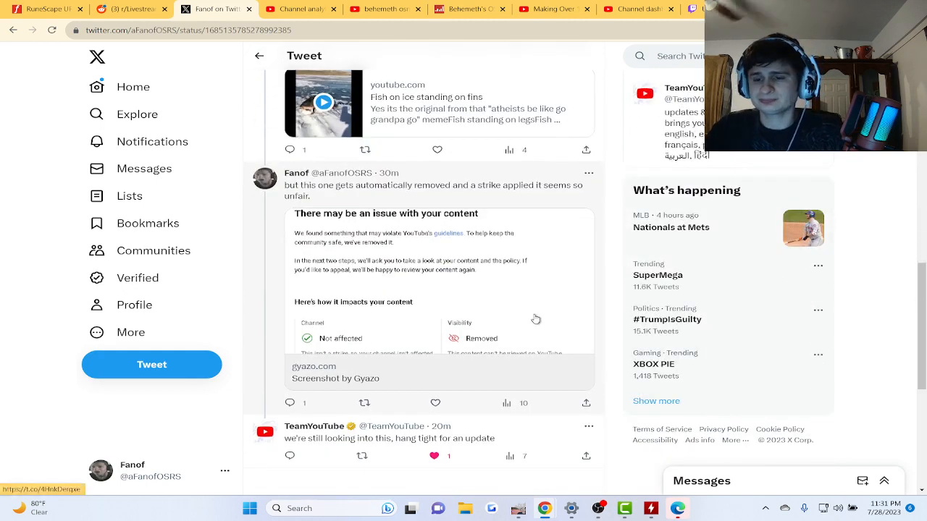
scroll(down, 3)
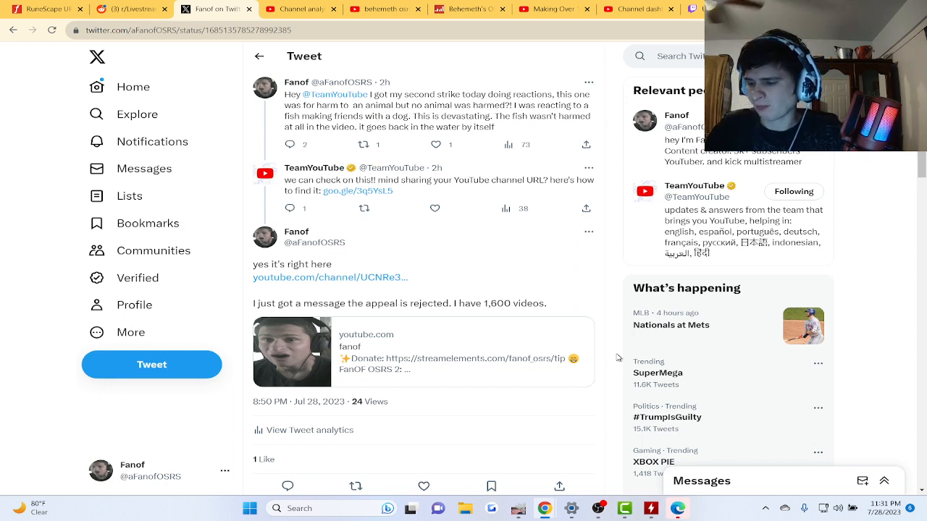
mouse_move(615, 340)
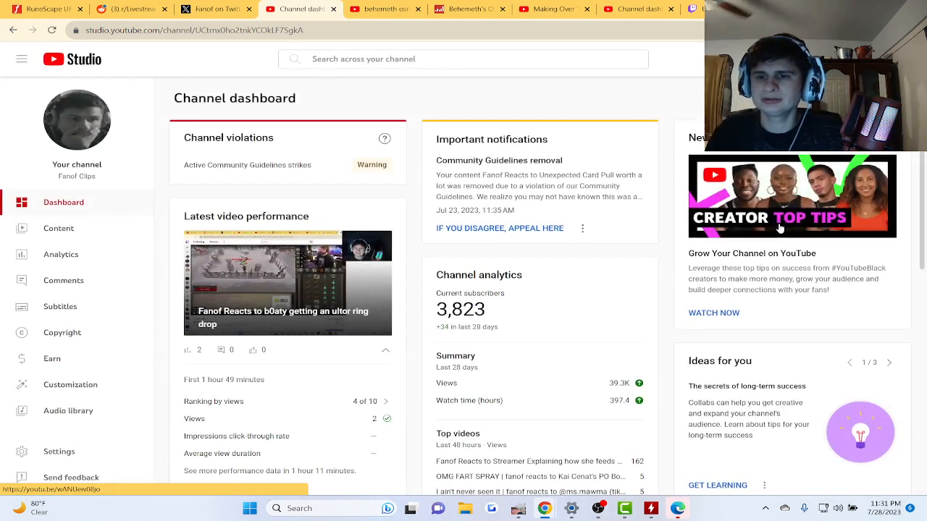
- Scroll the dashboard and earning eligibility, then view analytics showing 39,319 views in 28 days
scroll(down, 3)
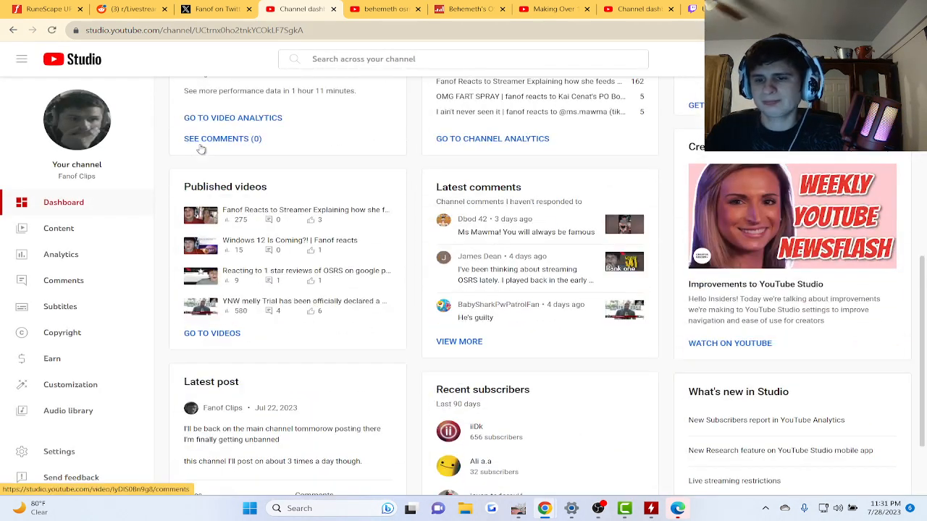
scroll(down, 3)
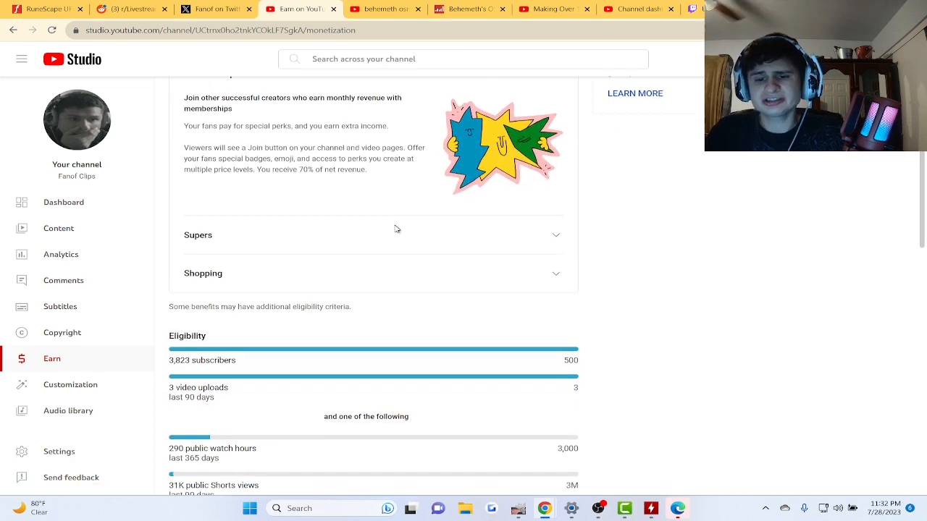
scroll(down, 3)
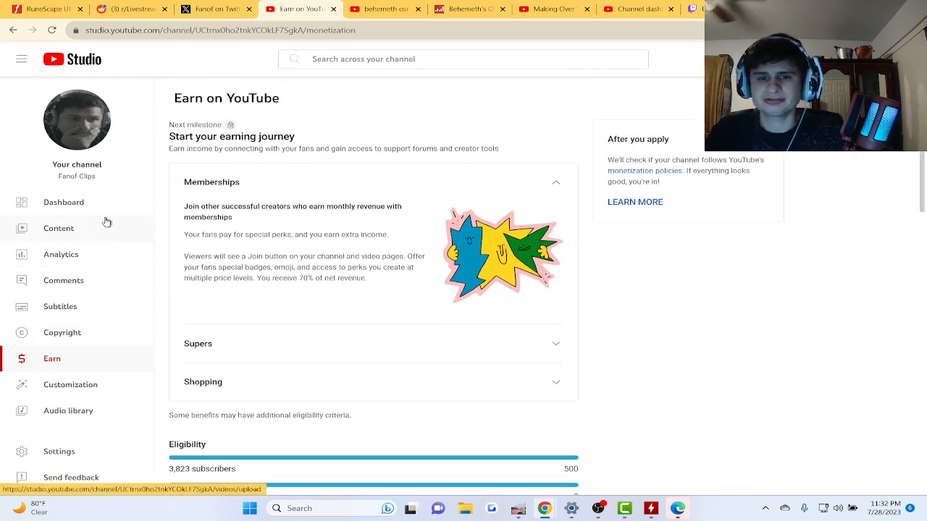
click(61, 254)
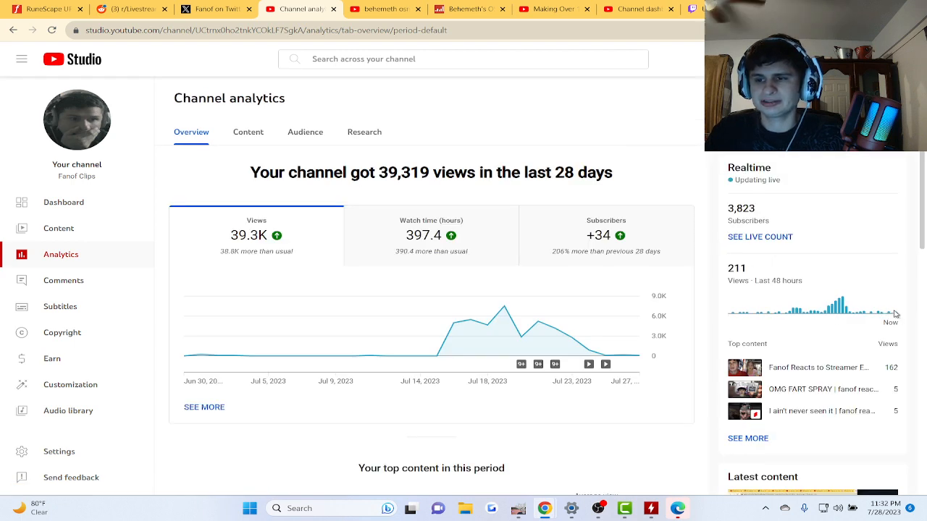
mouse_move(839, 307)
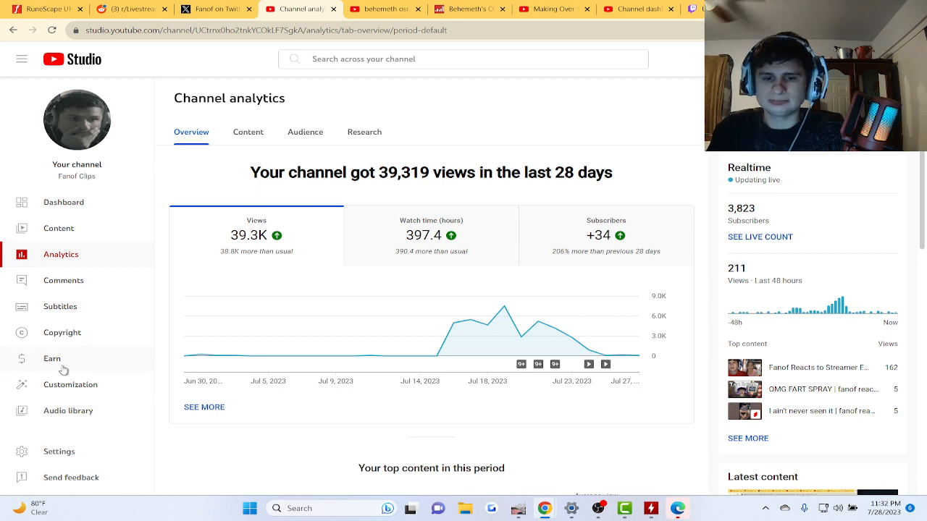
- Review the 1,000-subscriber, 4,000-watch-hour eligibility tier and open chat & email support
click(52, 358)
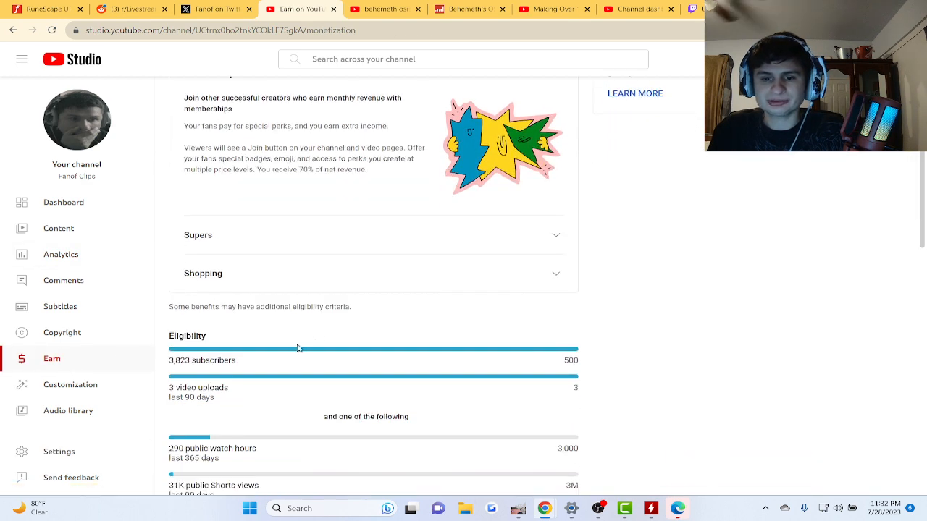
scroll(down, 3)
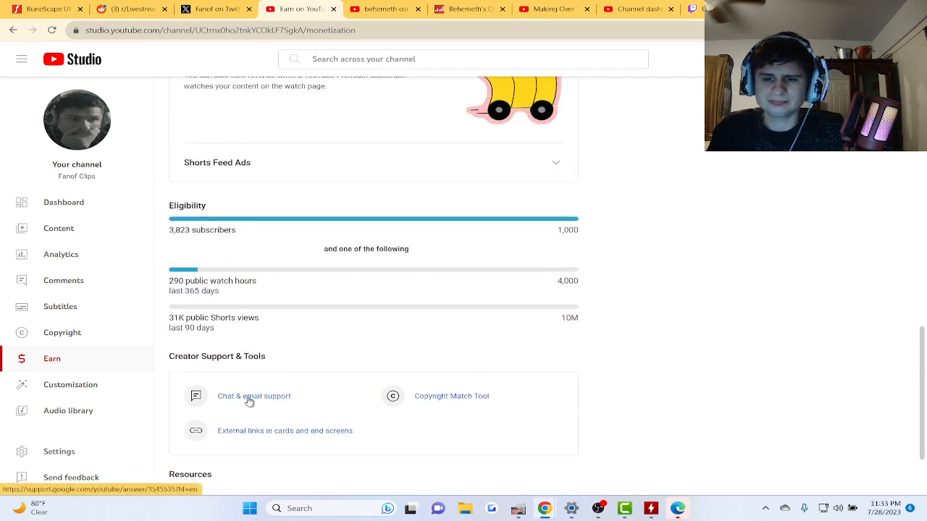
click(253, 396)
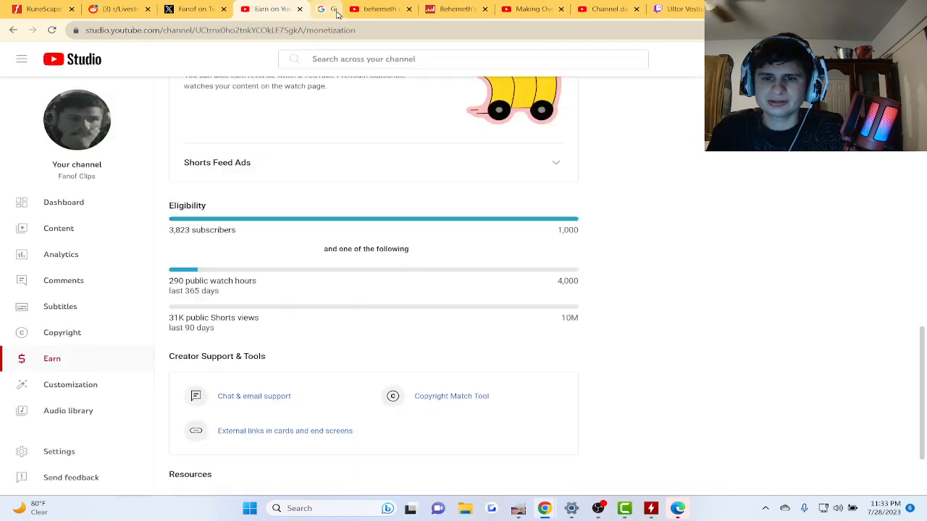
scroll(down, 3)
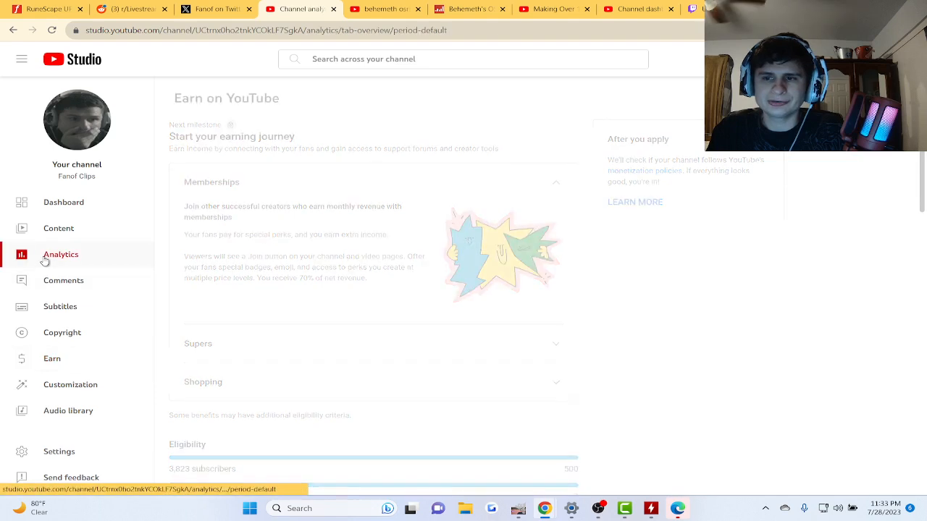
- Let the channel analytics overview load, then move to the 'behemeth osrs' search results
click(61, 255)
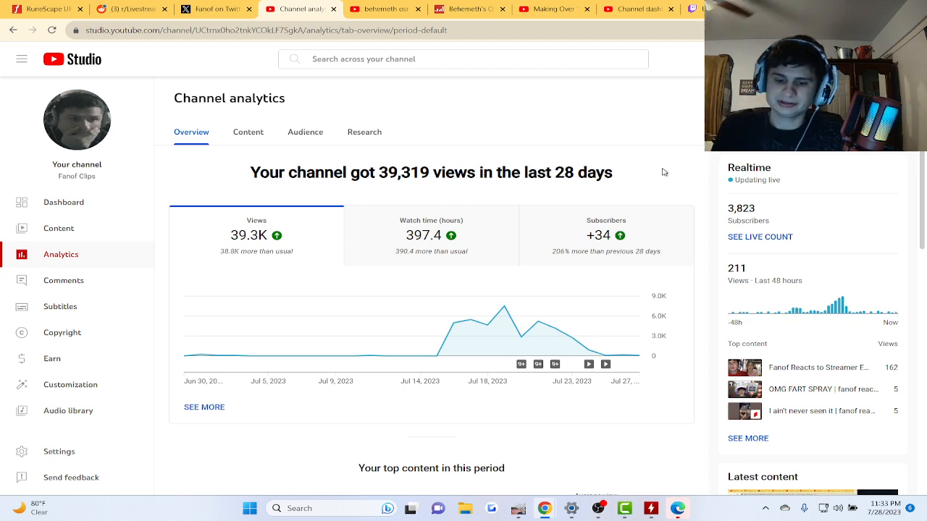
mouse_move(491, 121)
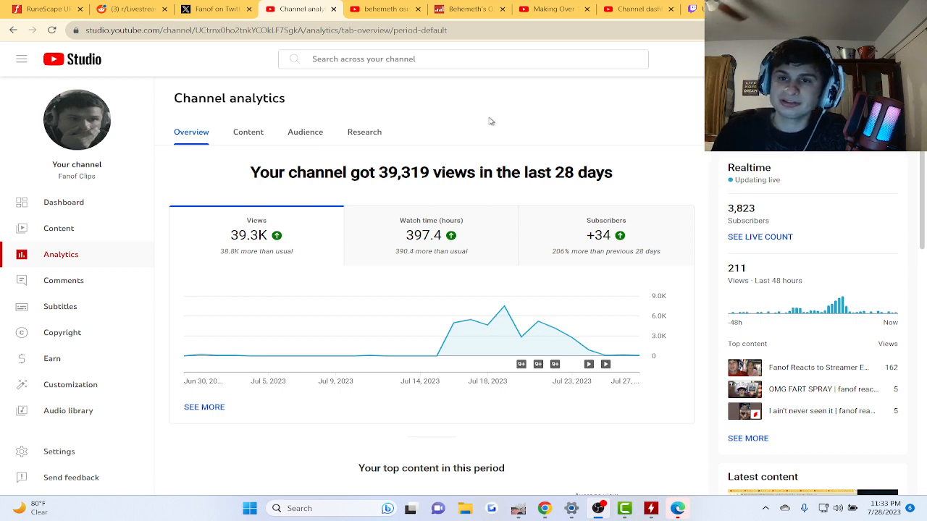
click(382, 9)
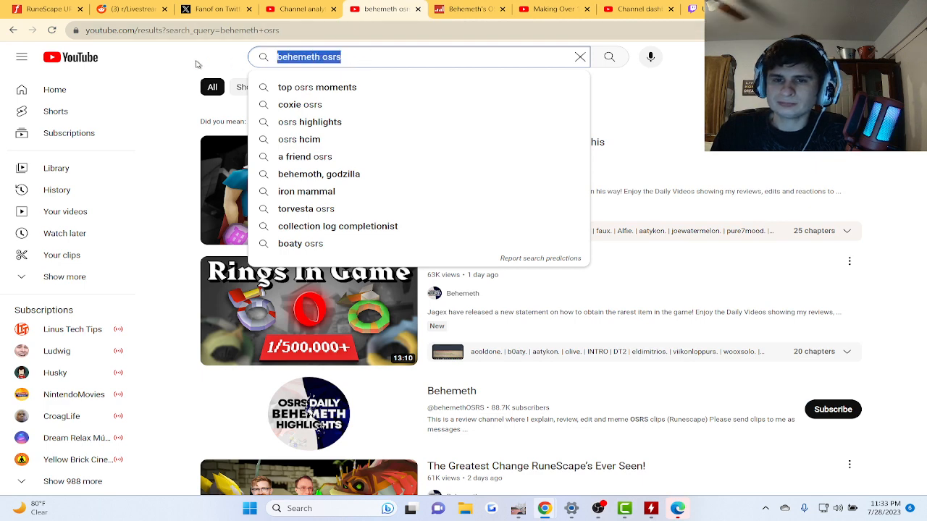
- Search YouTube for 'fish out of water' and watch the 'Fish on ice standing on fins' Short
text(fis)
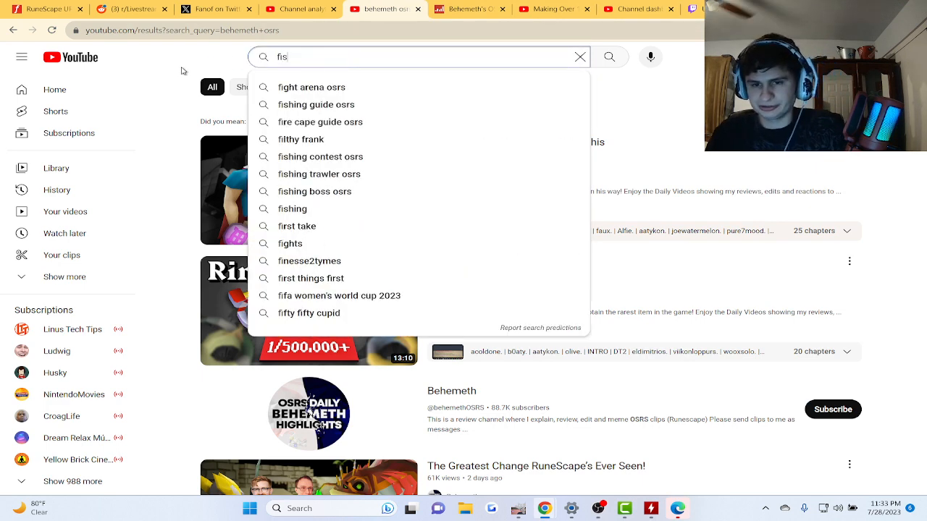
text(fish out of water)
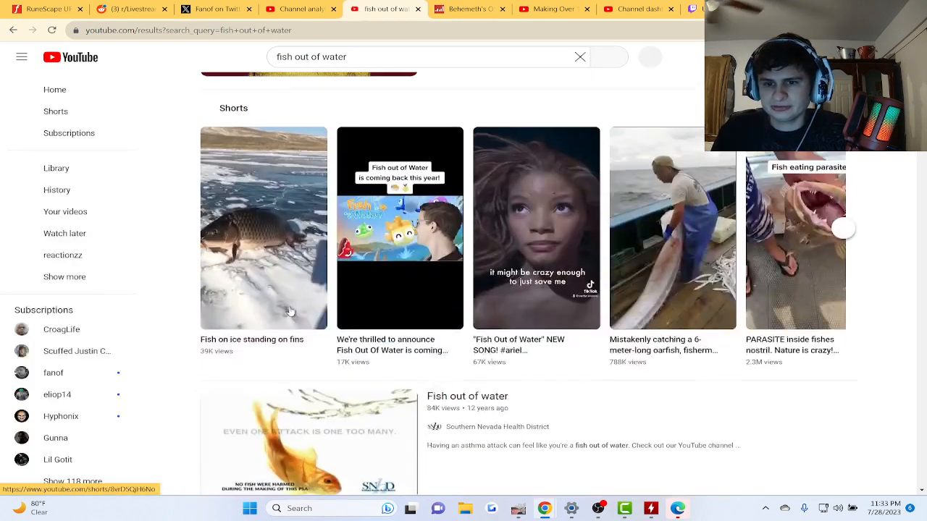
click(263, 228)
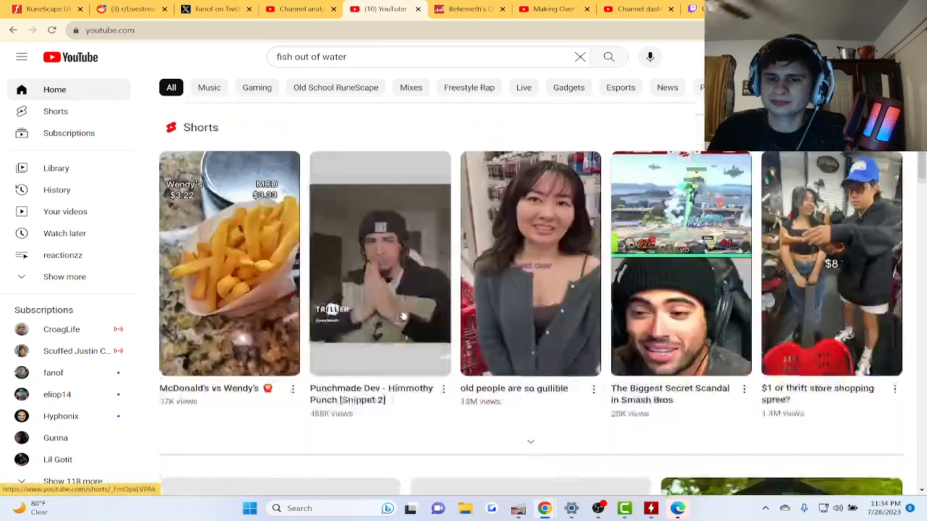
scroll(down, 3)
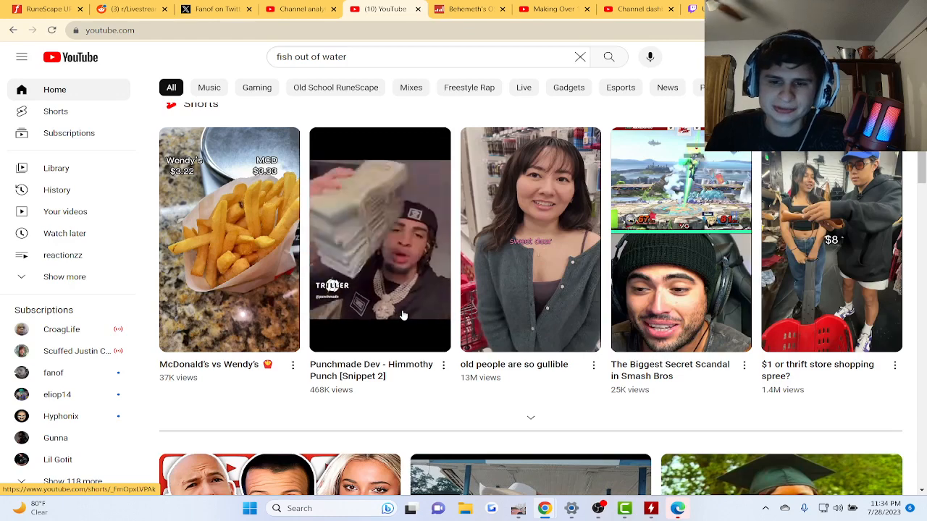